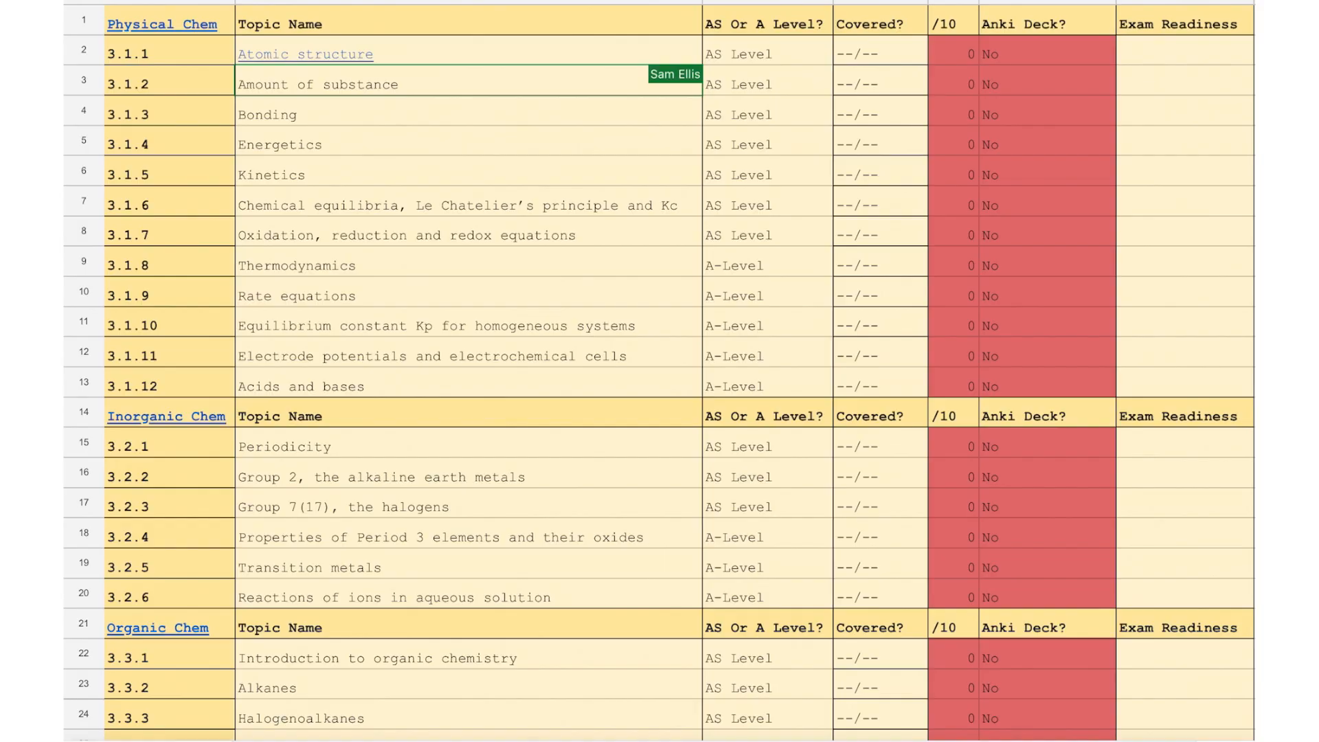
Scroll the specification from 3.1.1 Atomic structure down to 3.1.1.2 Mass number and isotopes
left_click(880, 24)
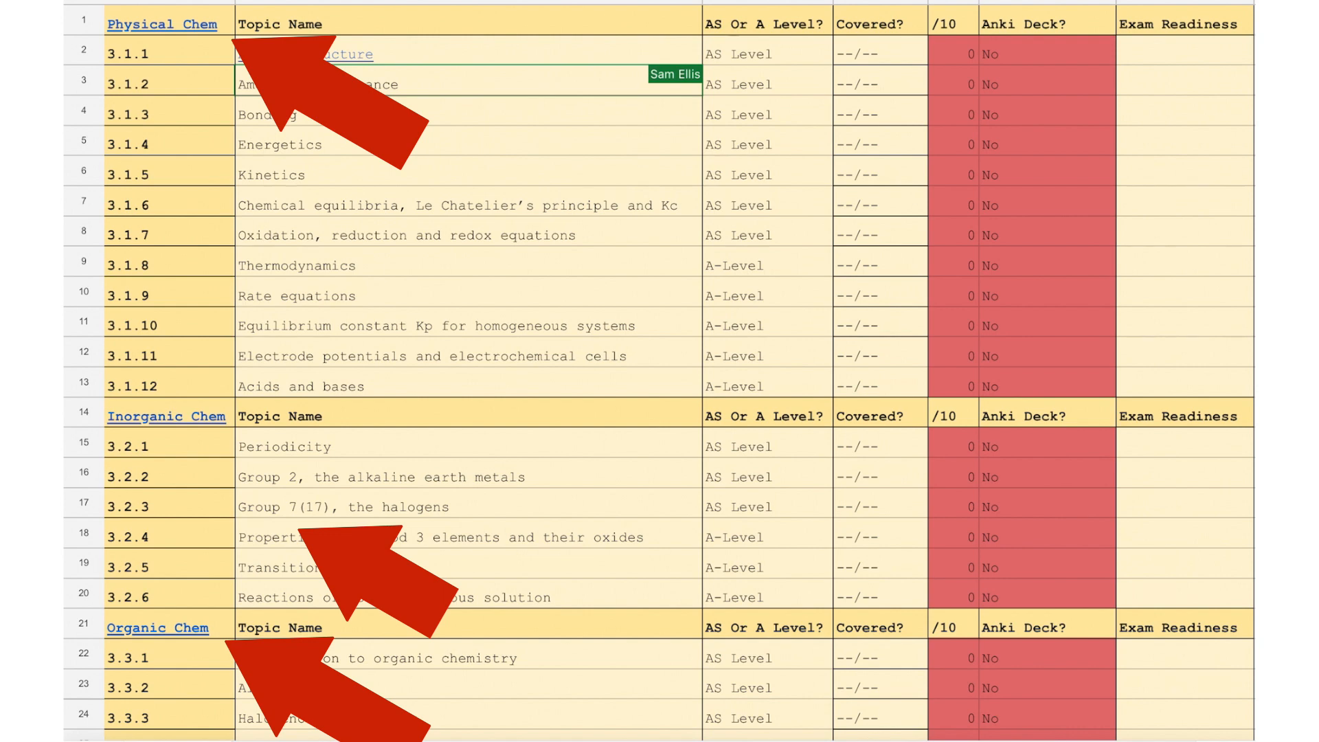
left_click(162, 24)
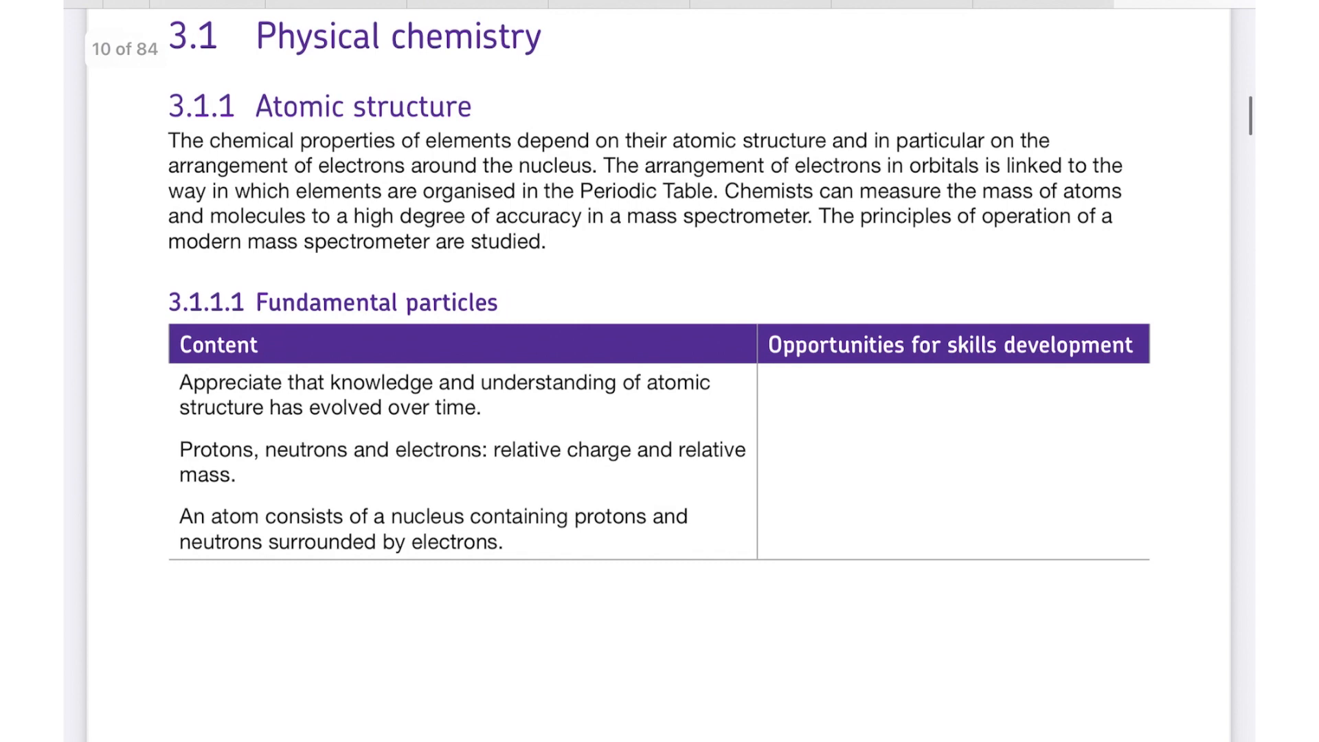
scroll("down", 3)
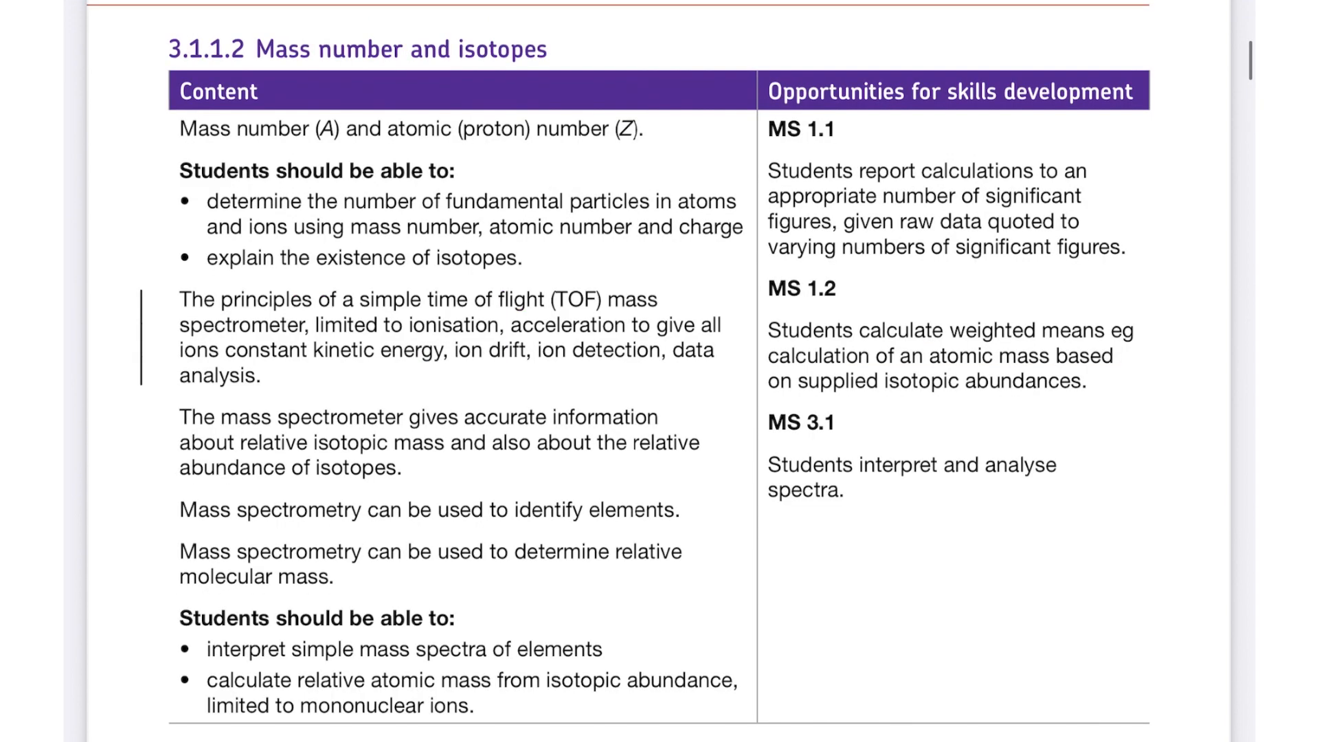
scroll("down", 3)
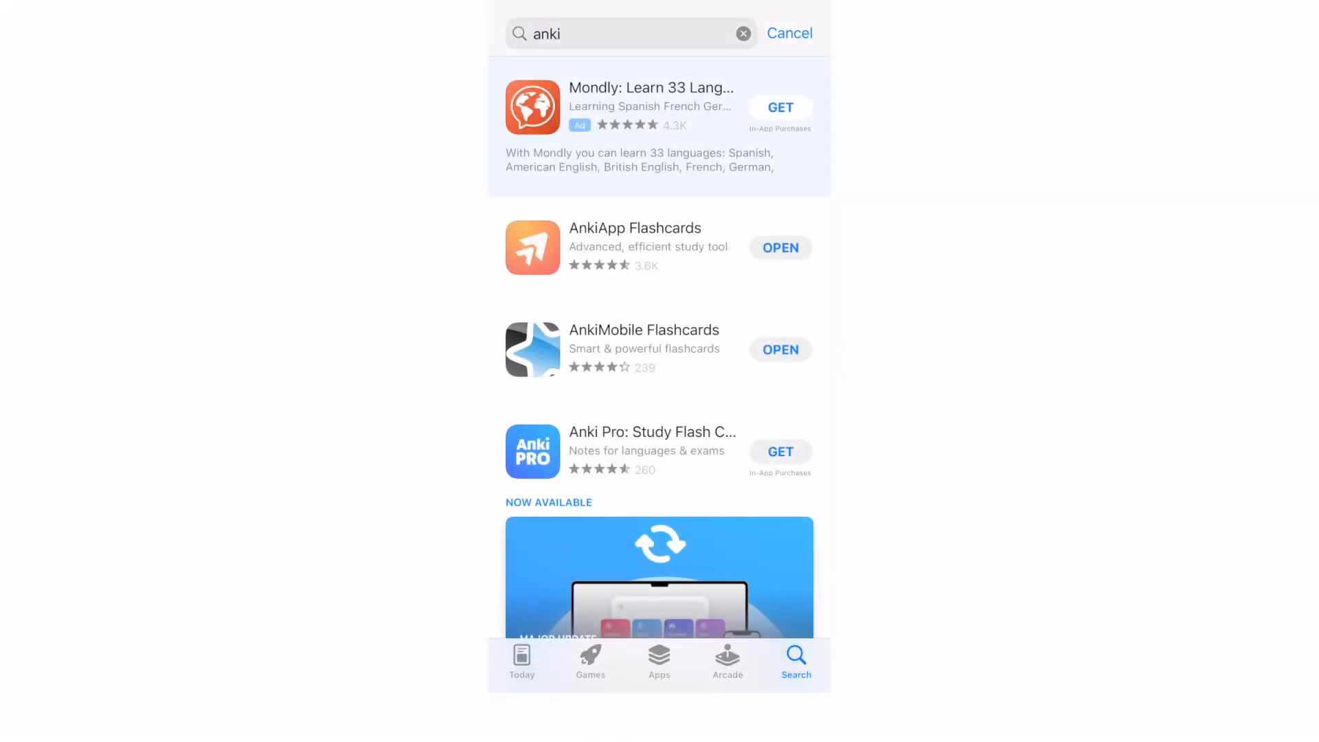
Launch AnkiMobile Flashcards from its App Store page into the chem example collection
left_click(643, 348)
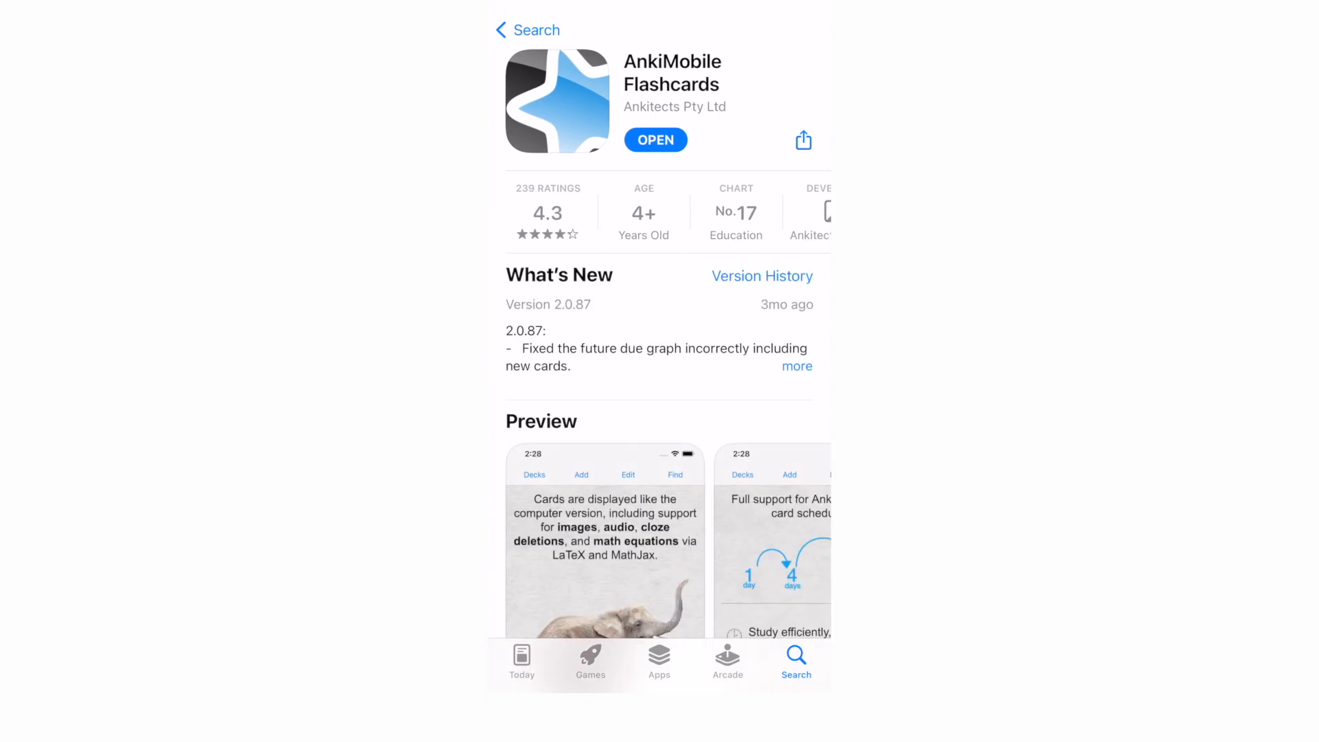
left_click(655, 140)
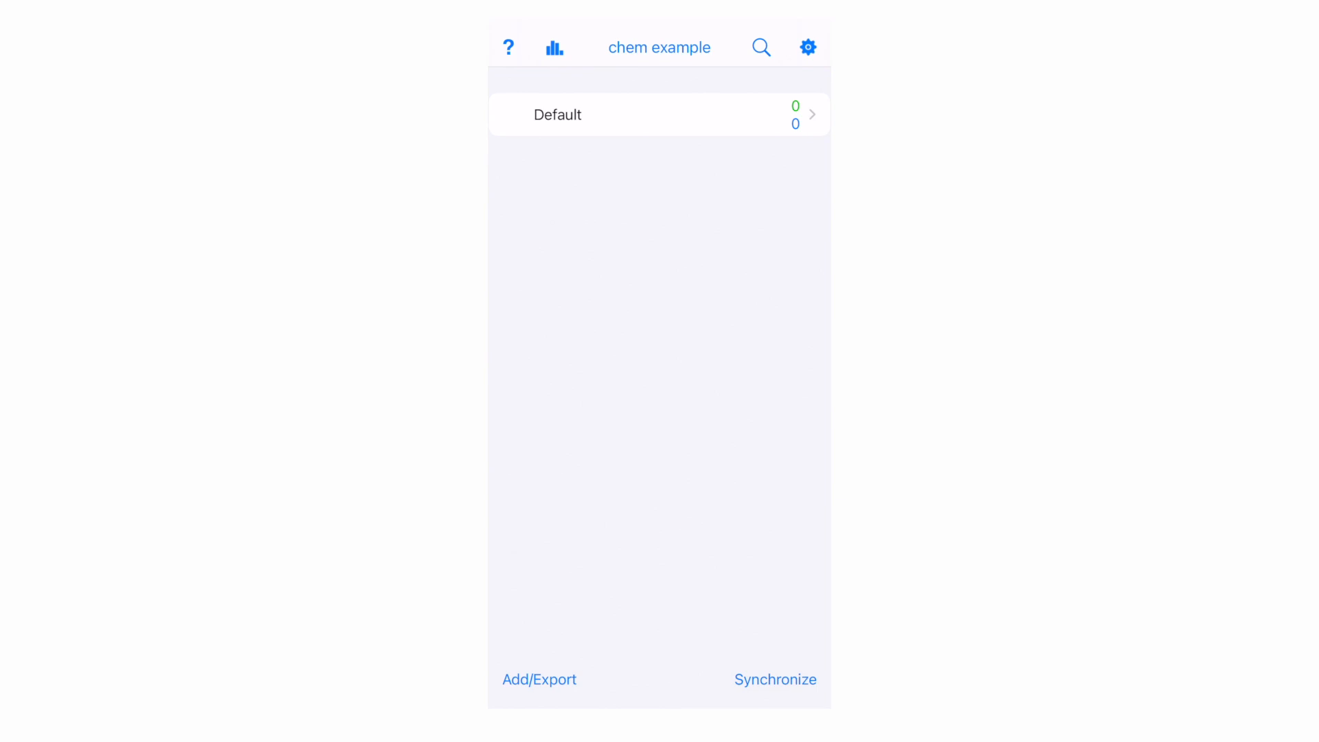
Add an empty deck named '3.1.12 - Acids and bases' to the chem example collection
left_click(538, 679)
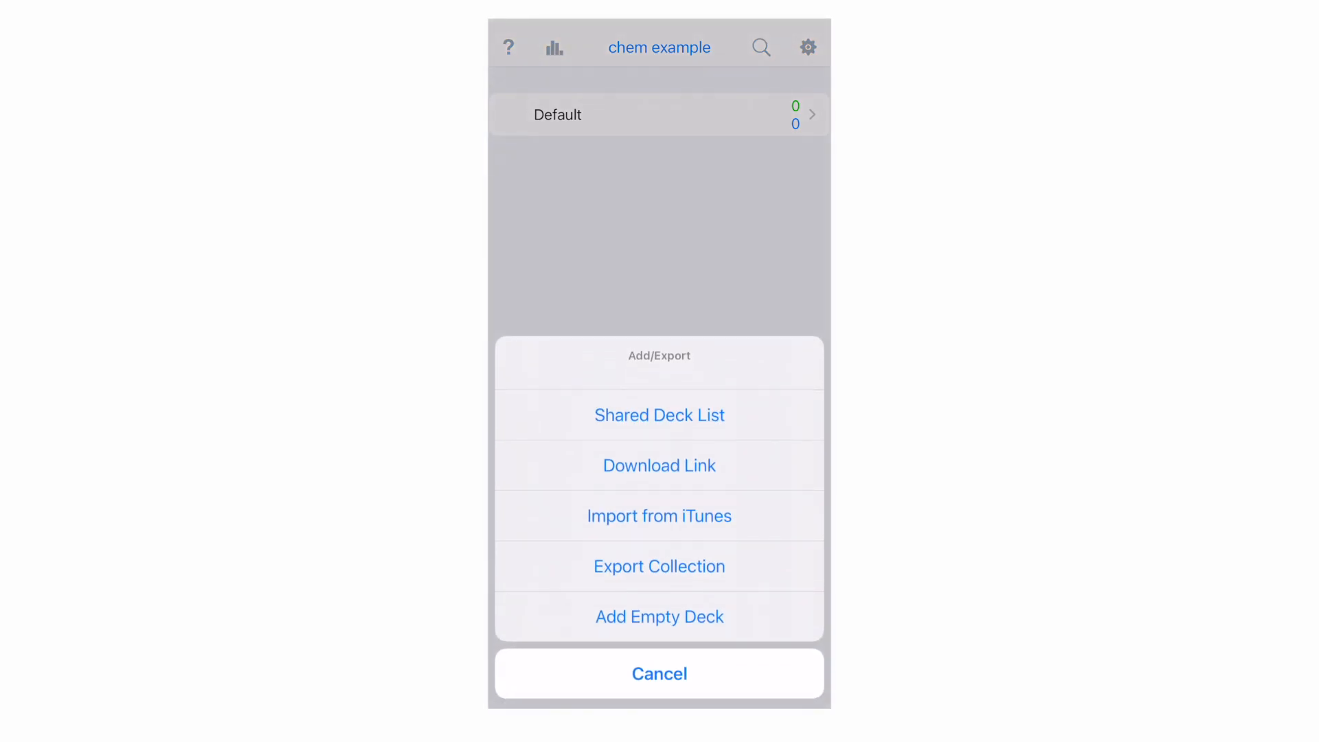
left_click(659, 617)
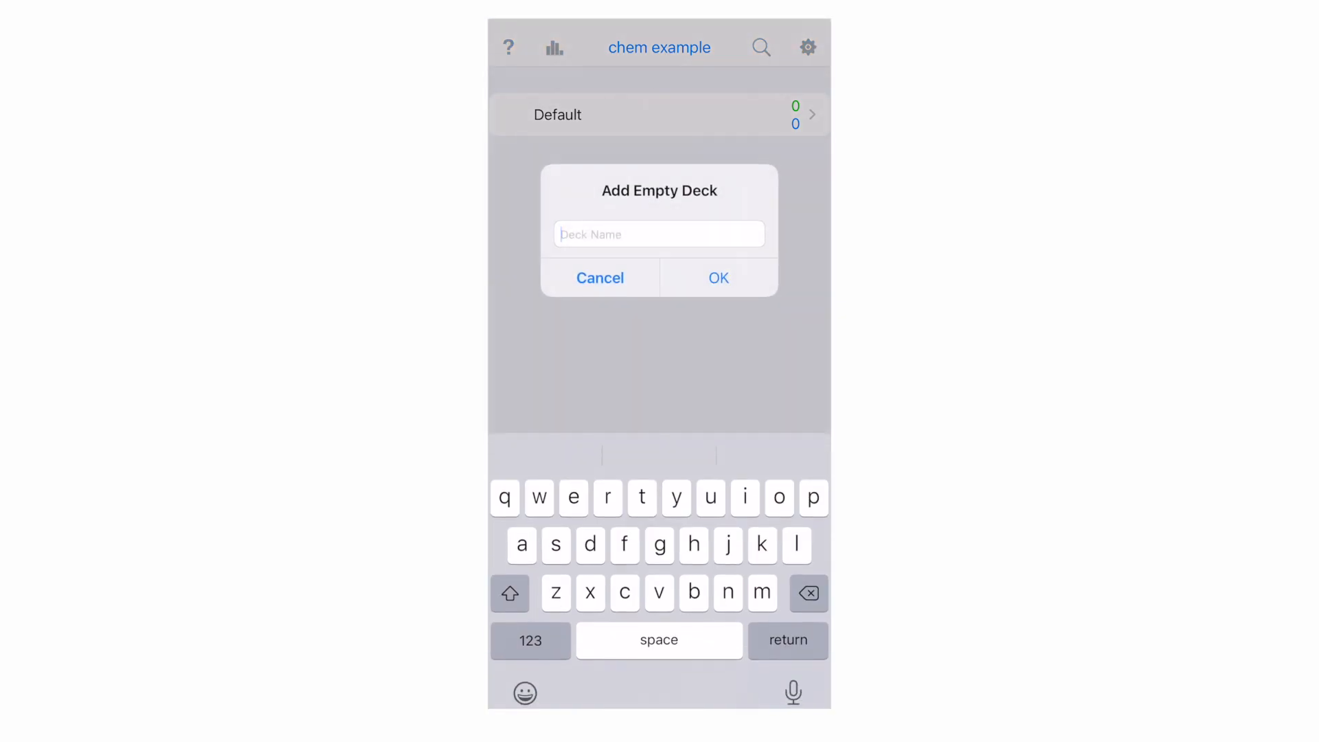
type("3.")
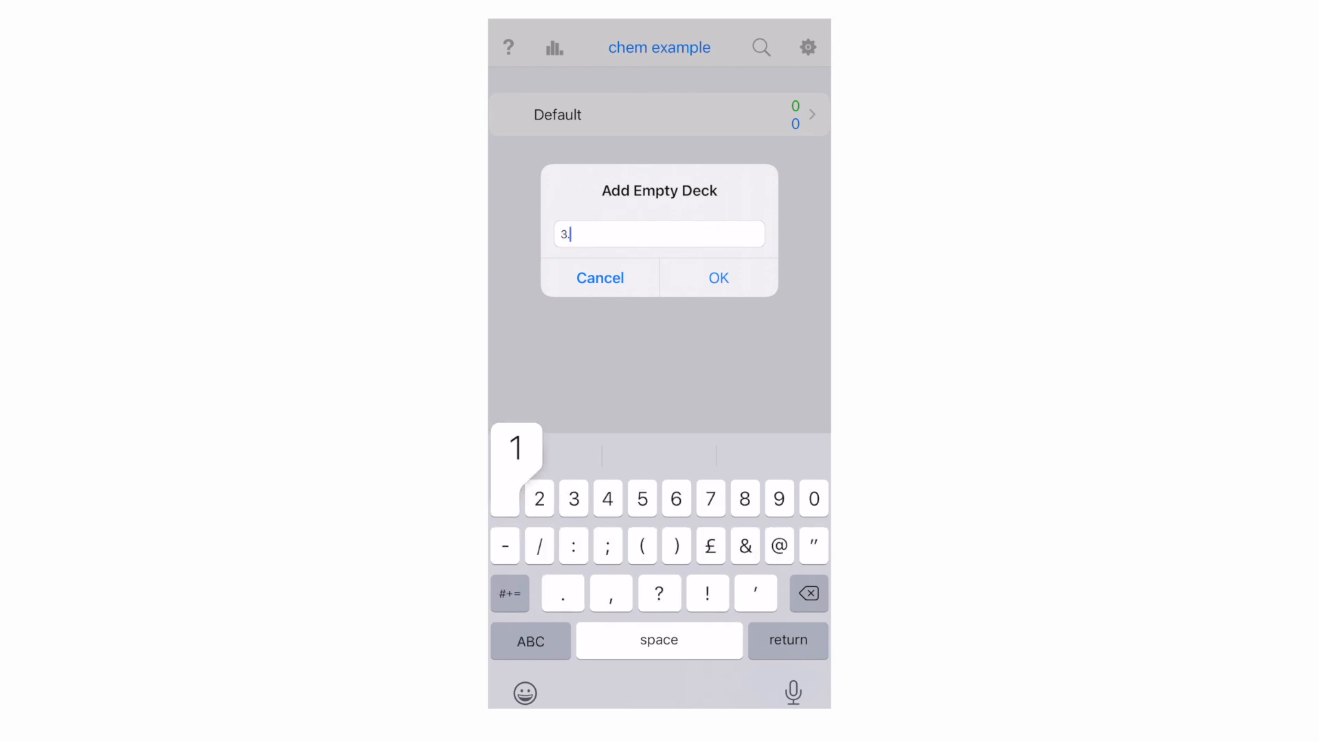
type("1.12 - Ax")
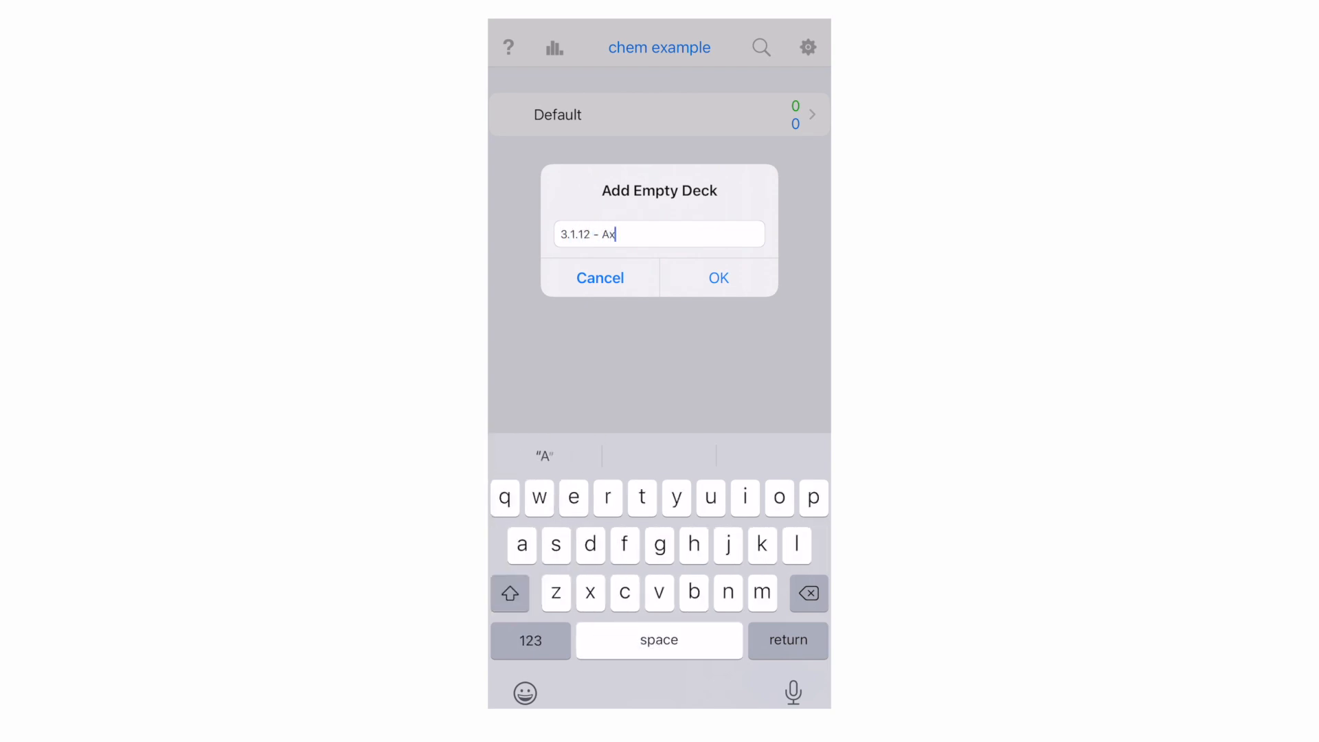
type("cids and bases")
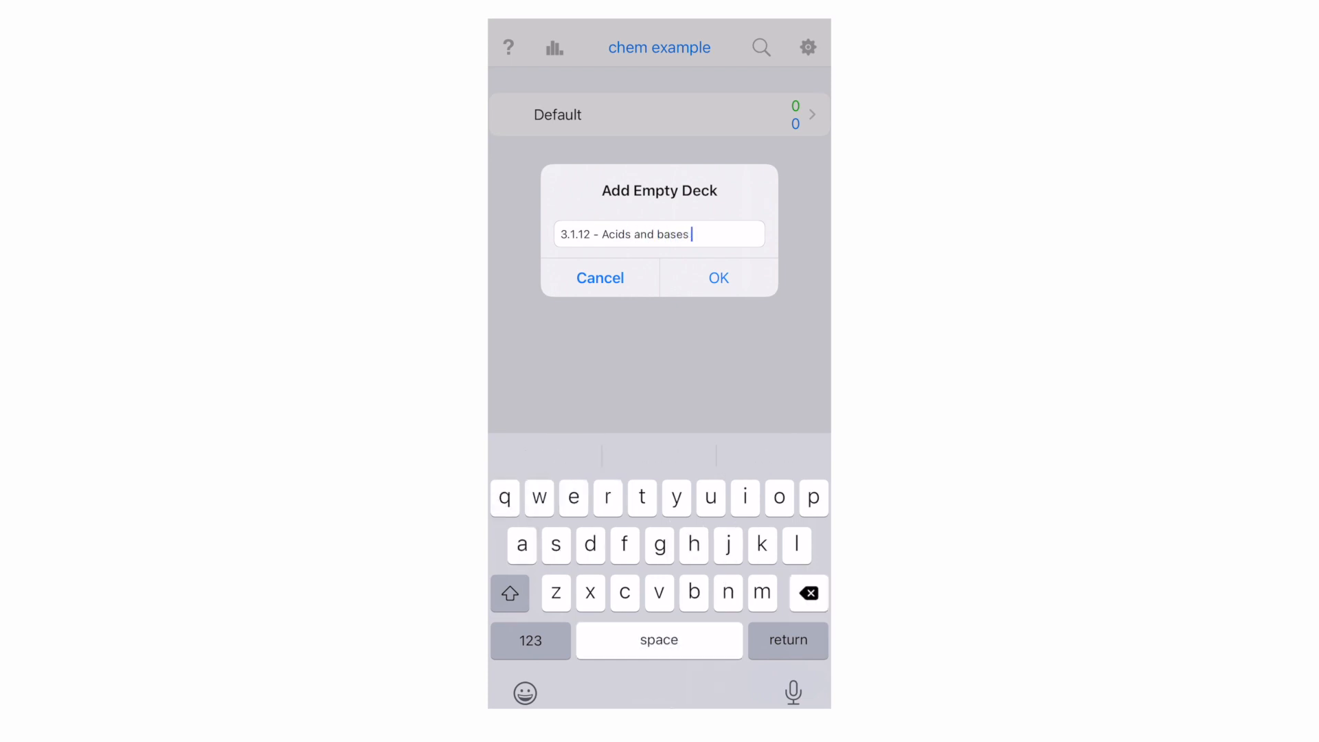
left_click(717, 277)
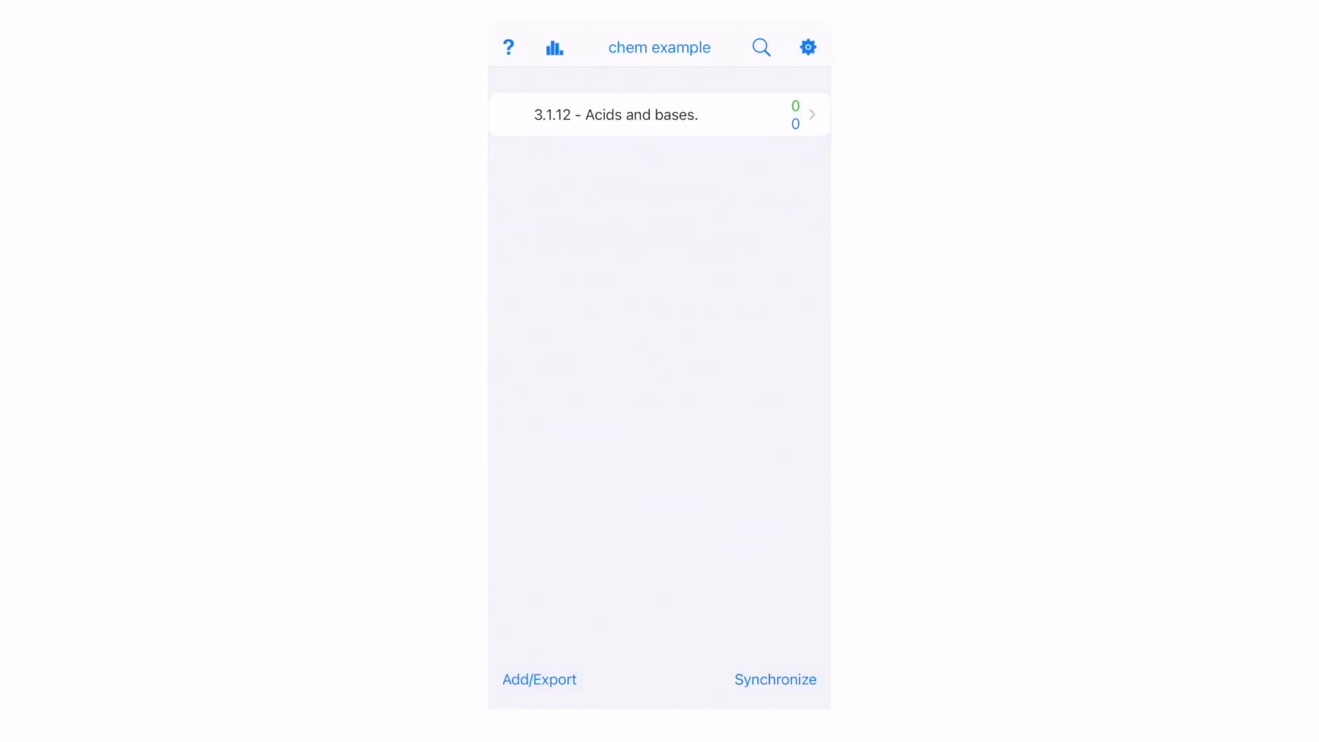
Add a basic card to the deck with front 'Define pH' and back '-log10[H+]'
left_click(616, 114)
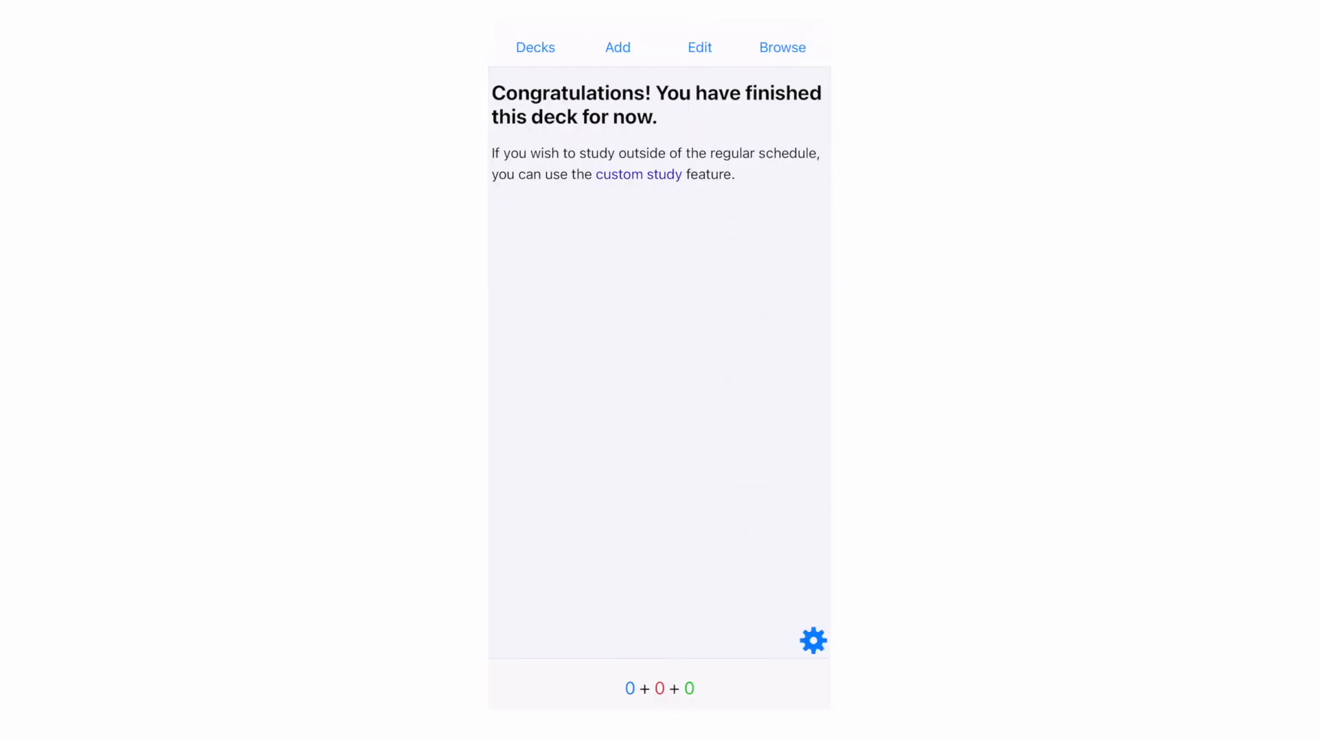
left_click(617, 47)
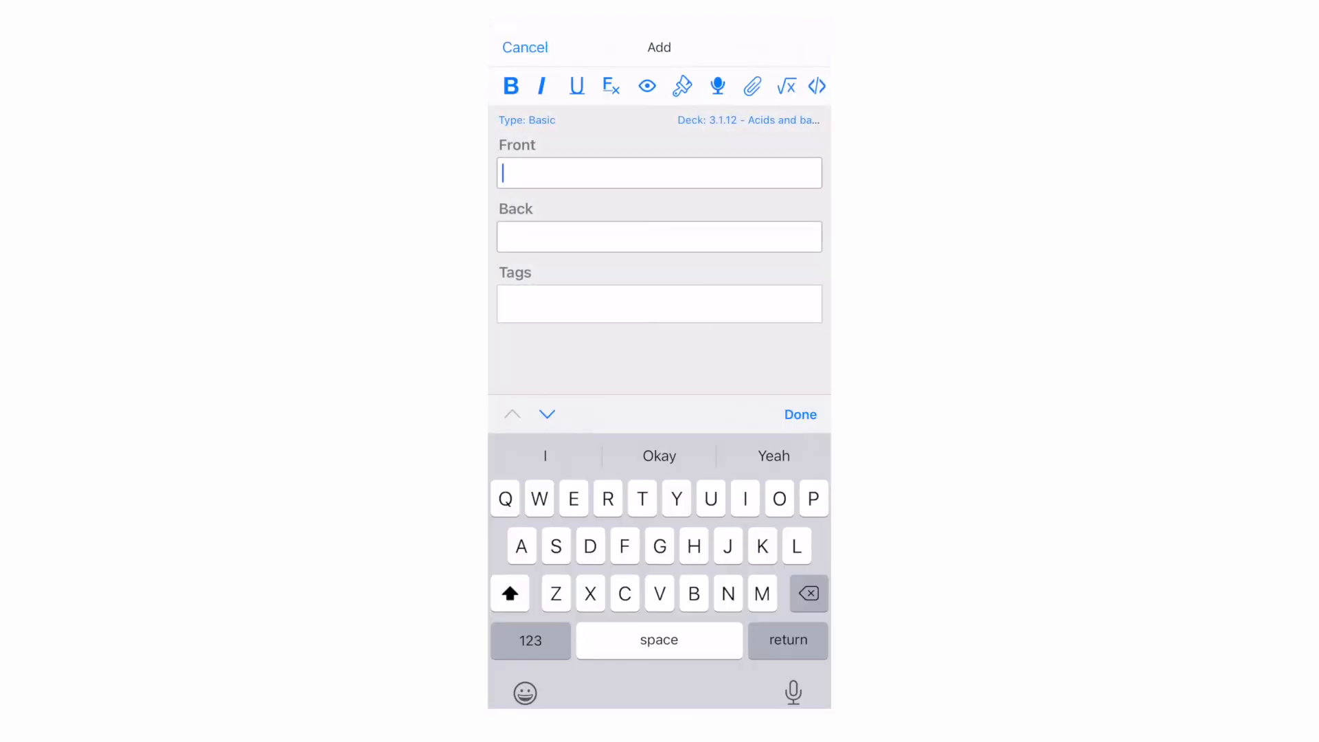
type("Define")
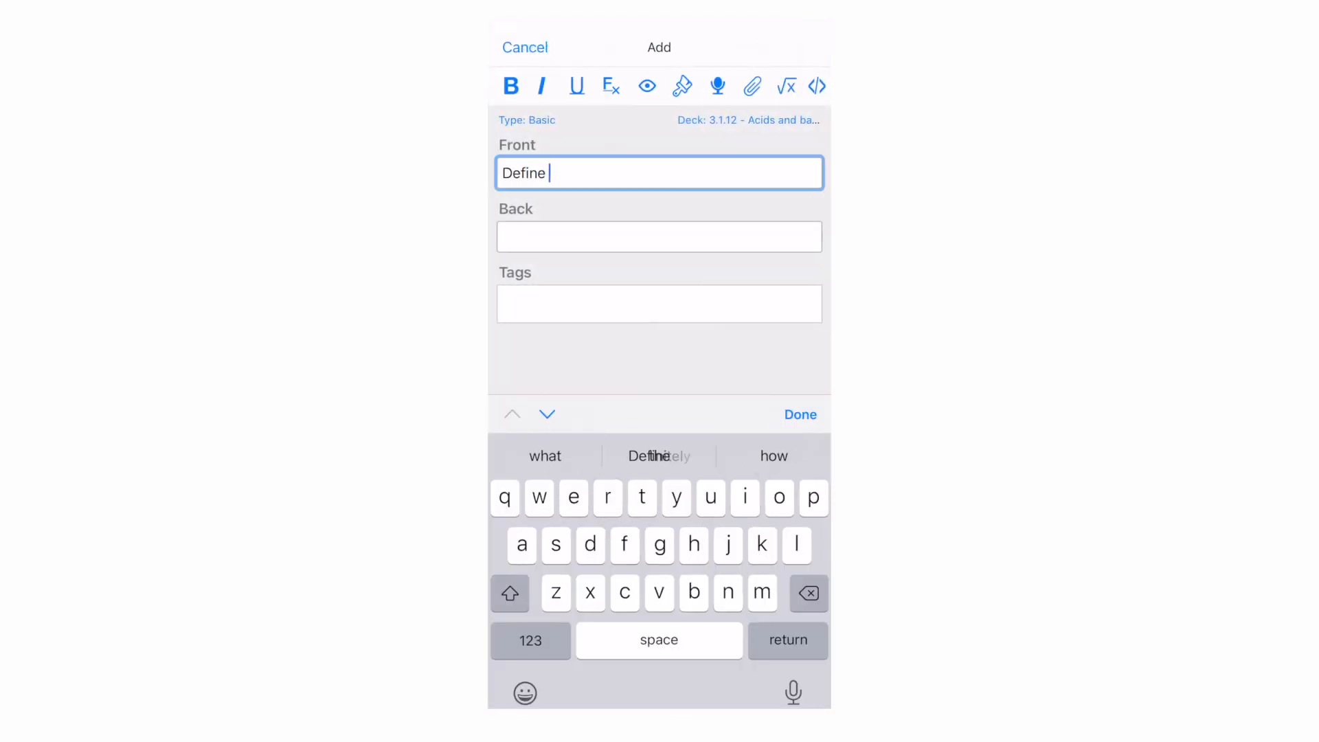
type("pH")
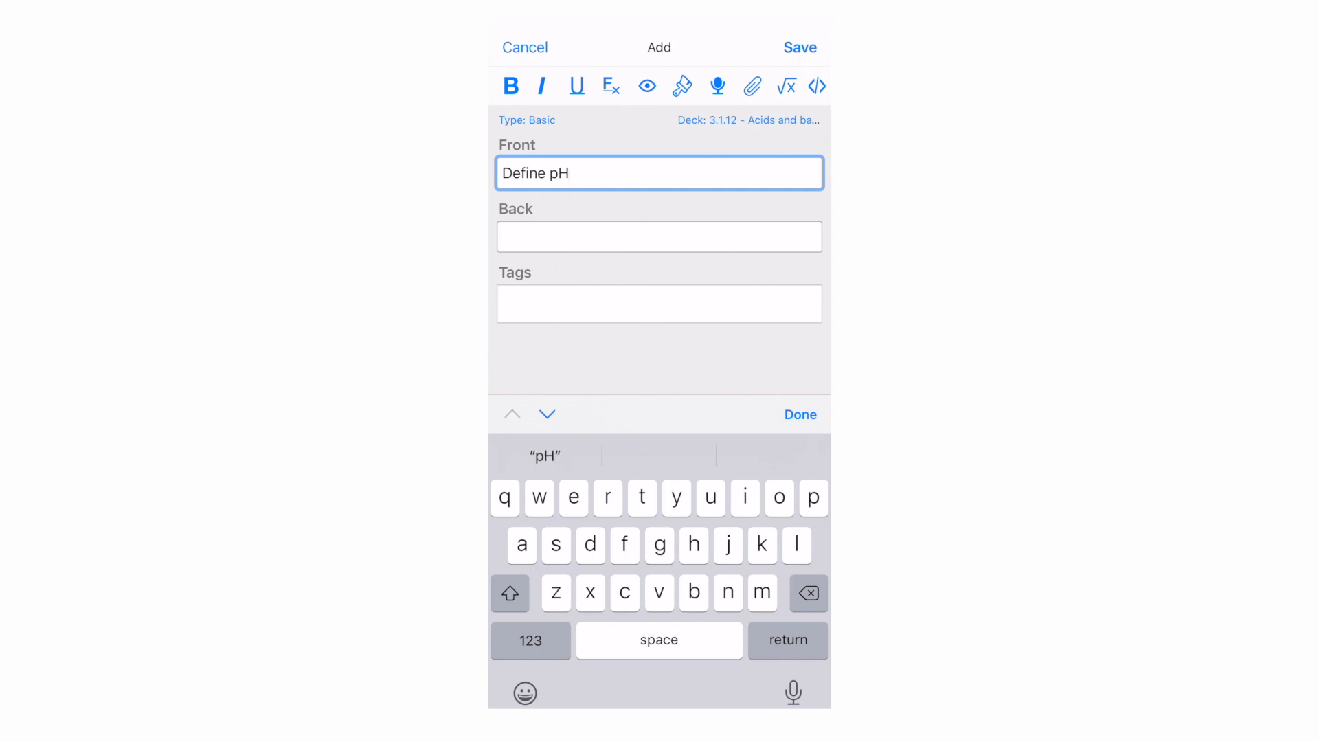
left_click(658, 237)
type("-Log10[H+")
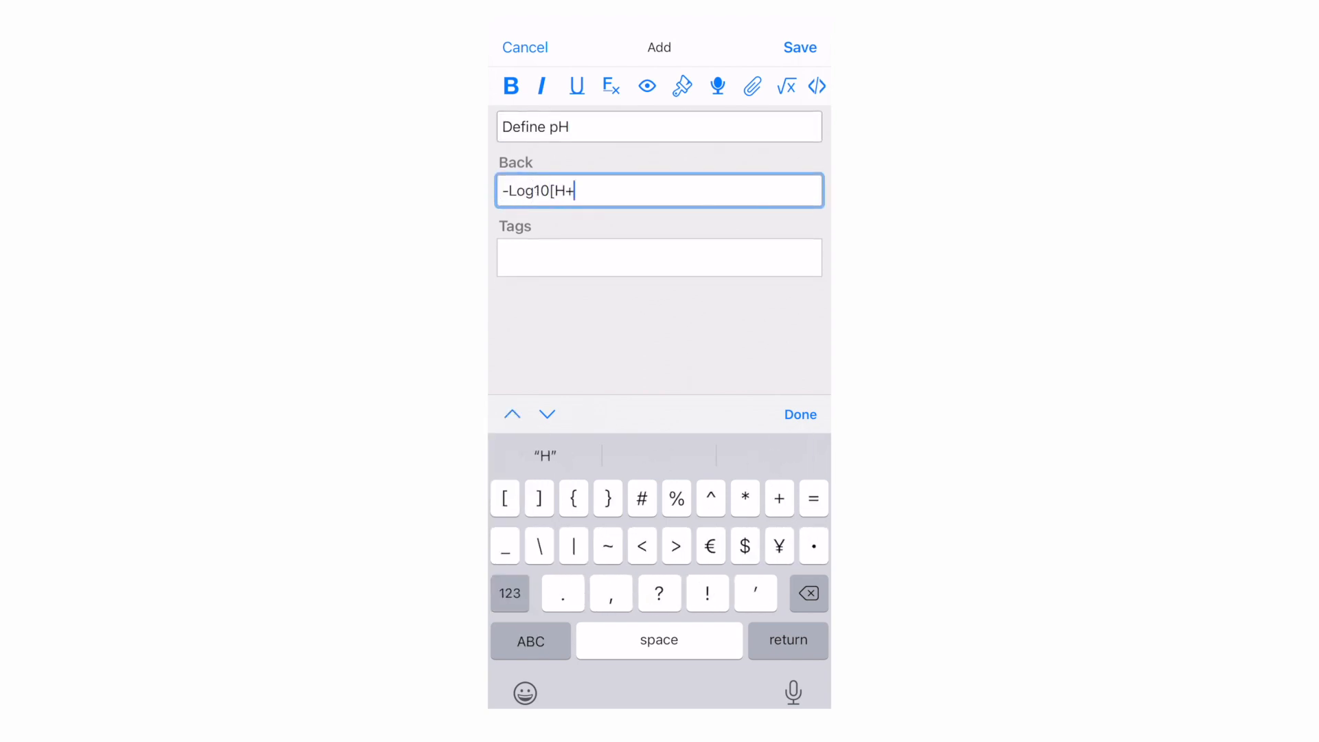
left_click(800, 414)
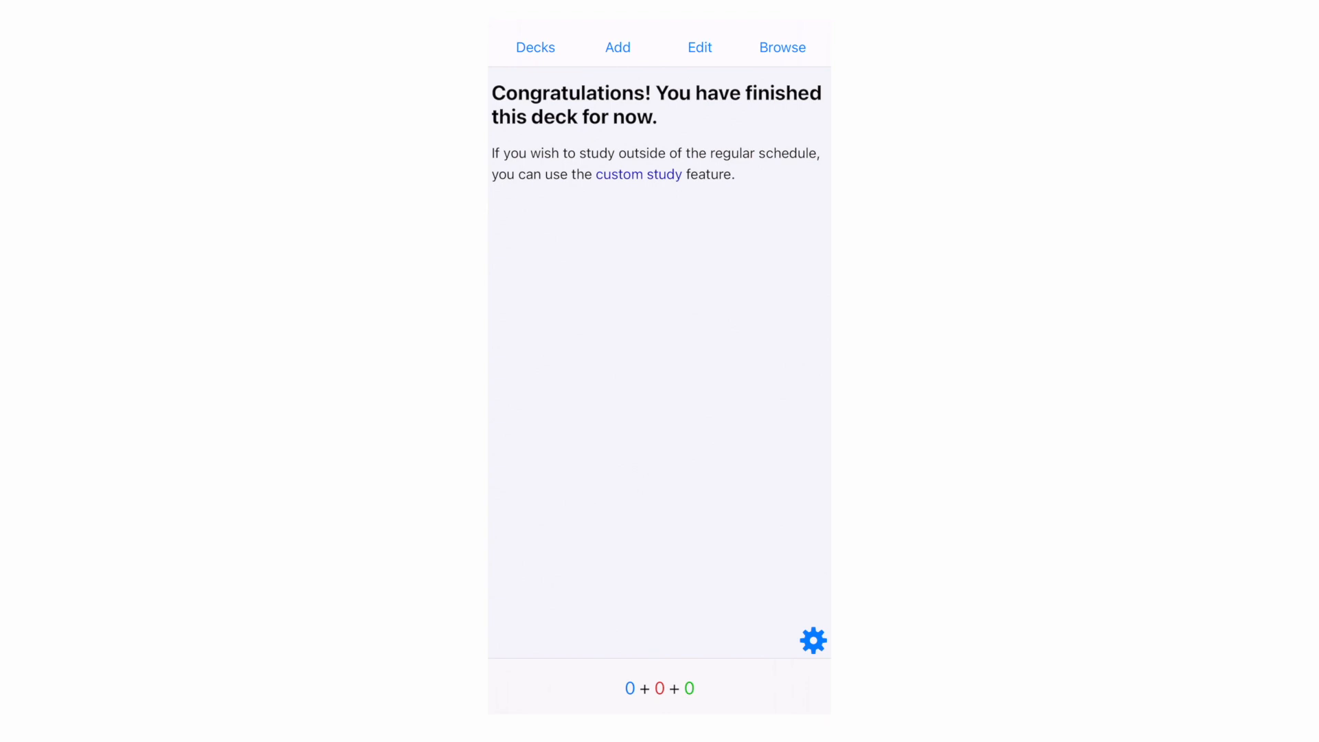
Return to the Chemistry deck list and scroll from Alcohols through Transition Metals
left_click(536, 46)
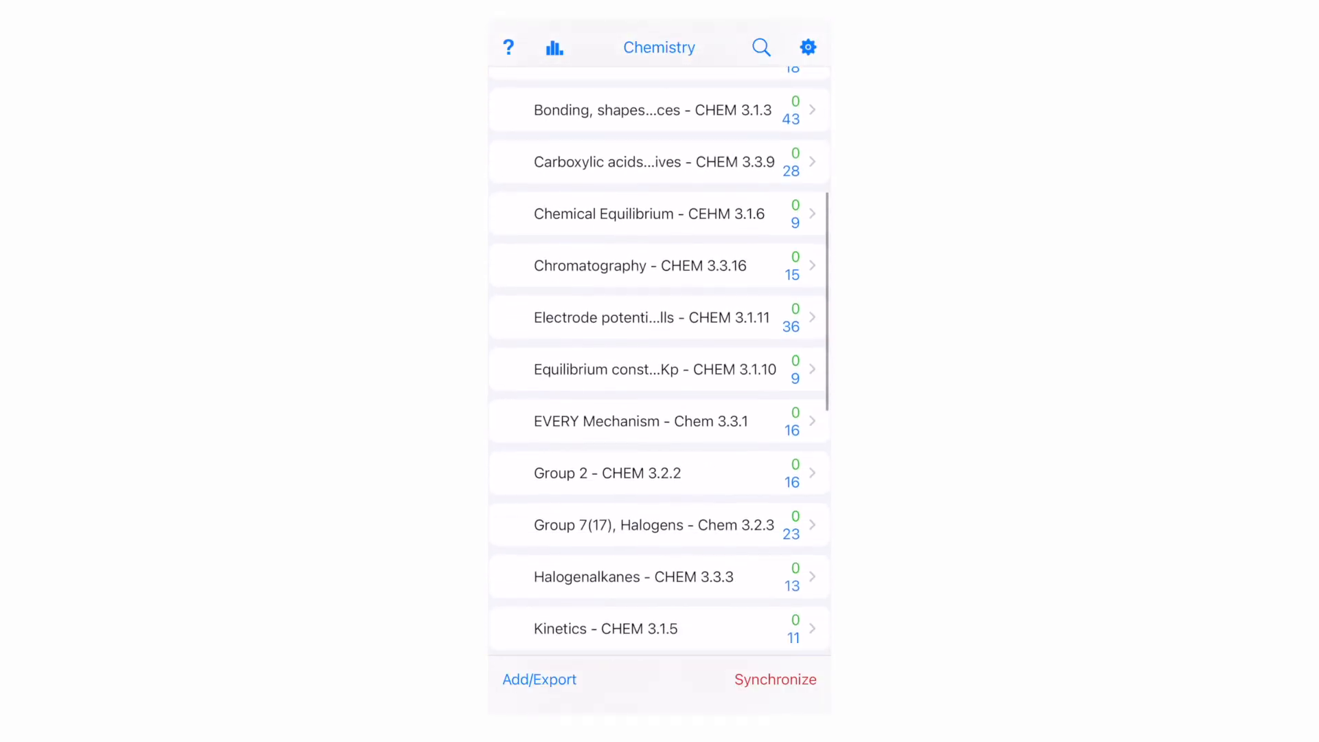
scroll("up", 3)
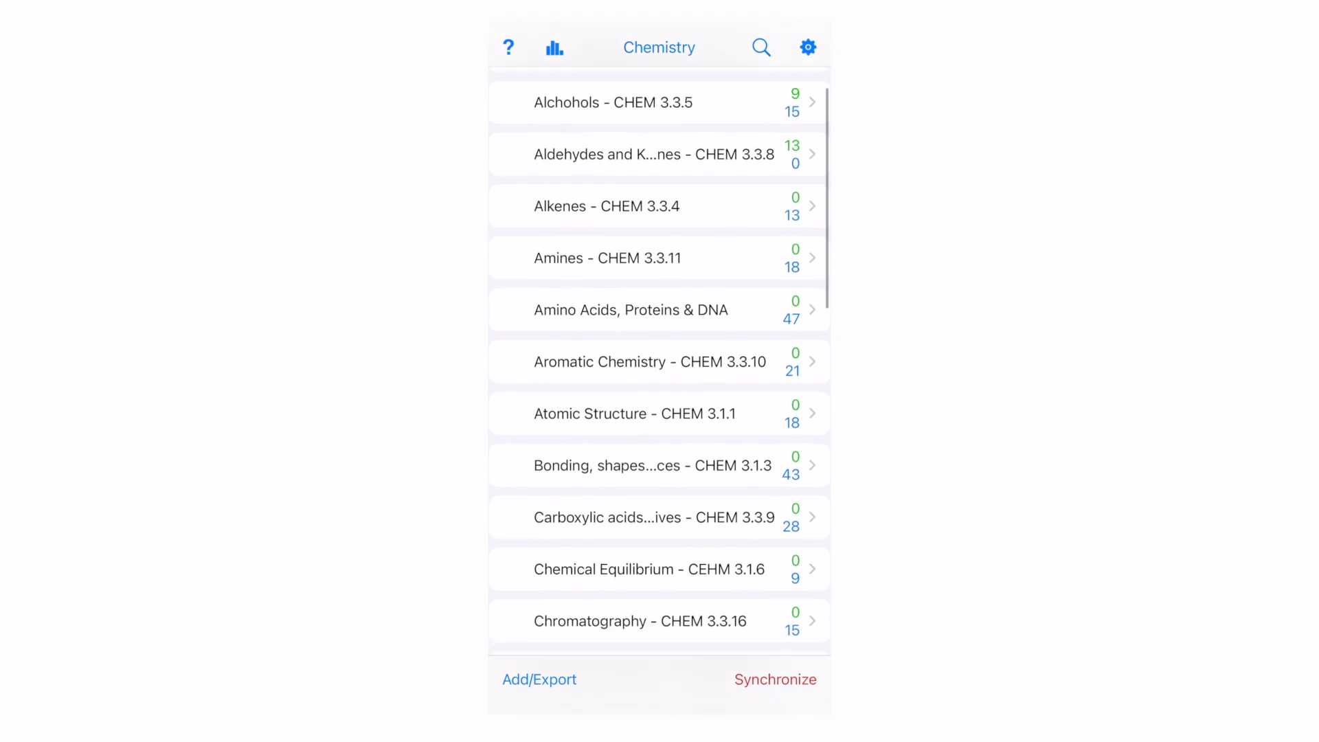
scroll("down", 3)
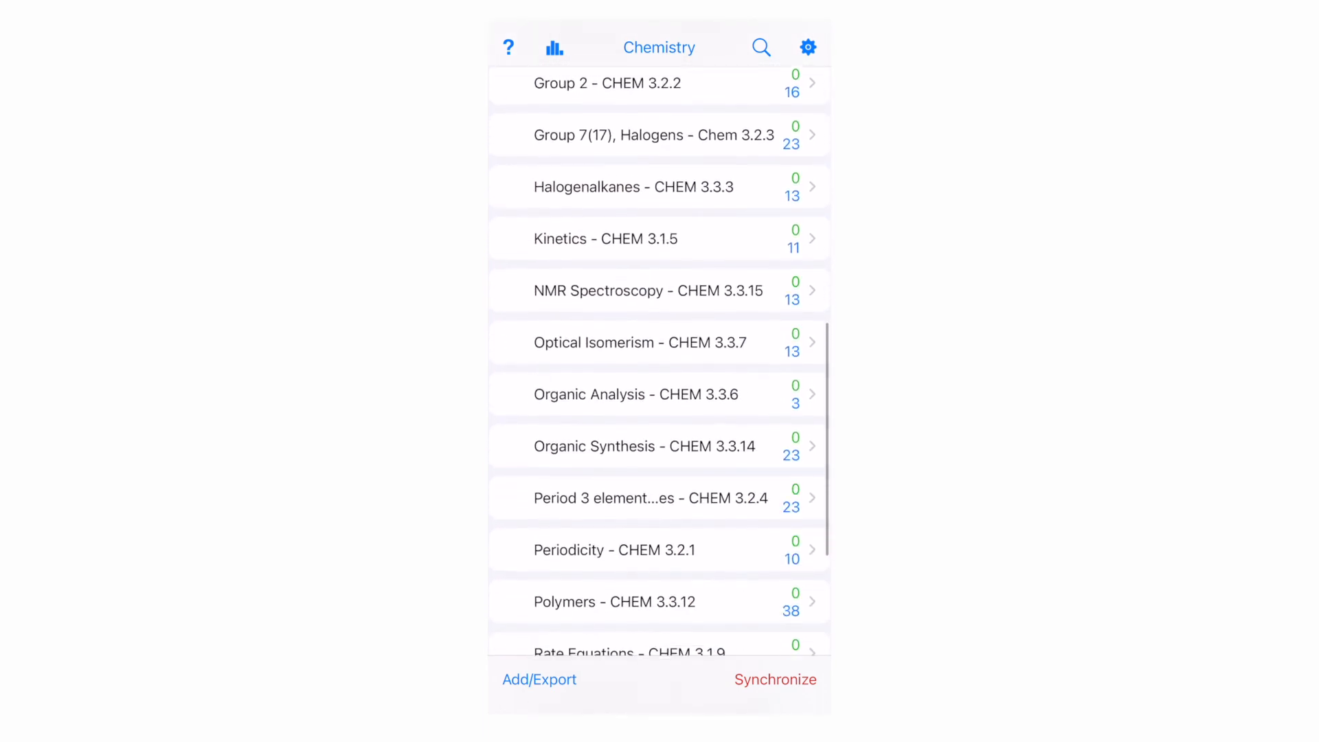
scroll("down", 3)
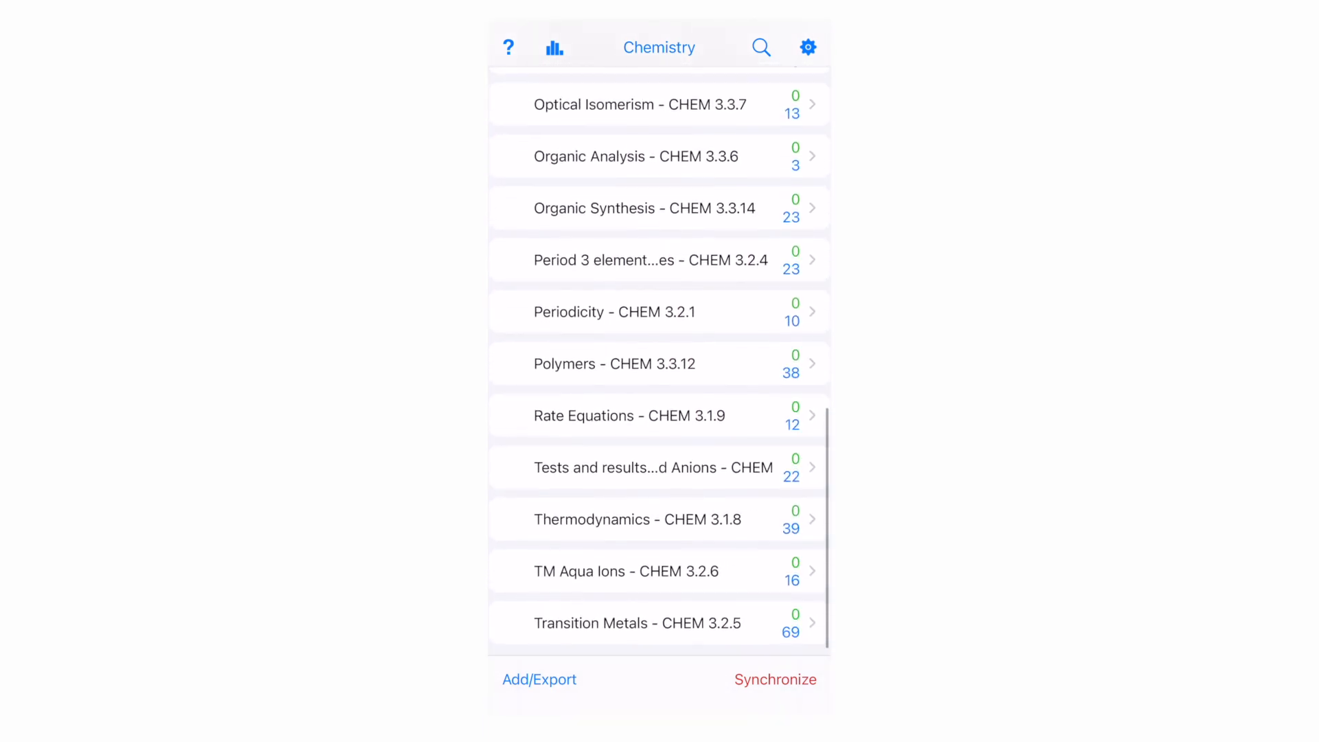